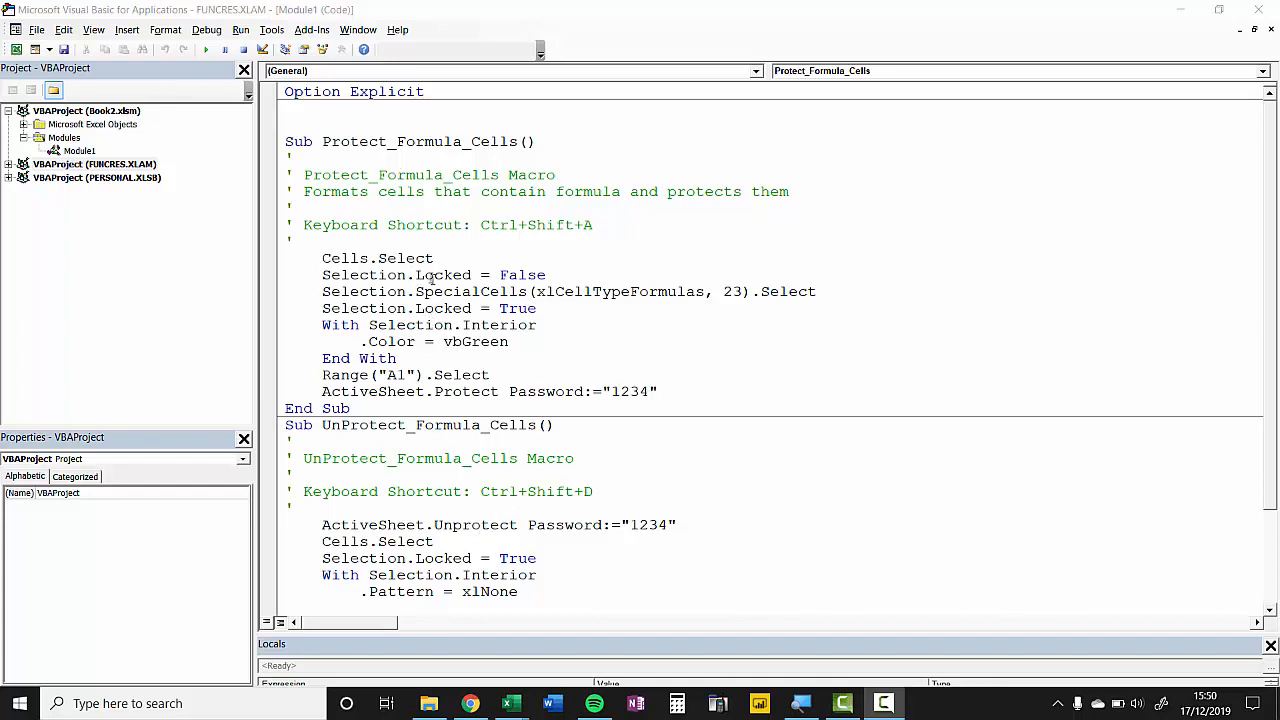
mouse_move(587, 369)
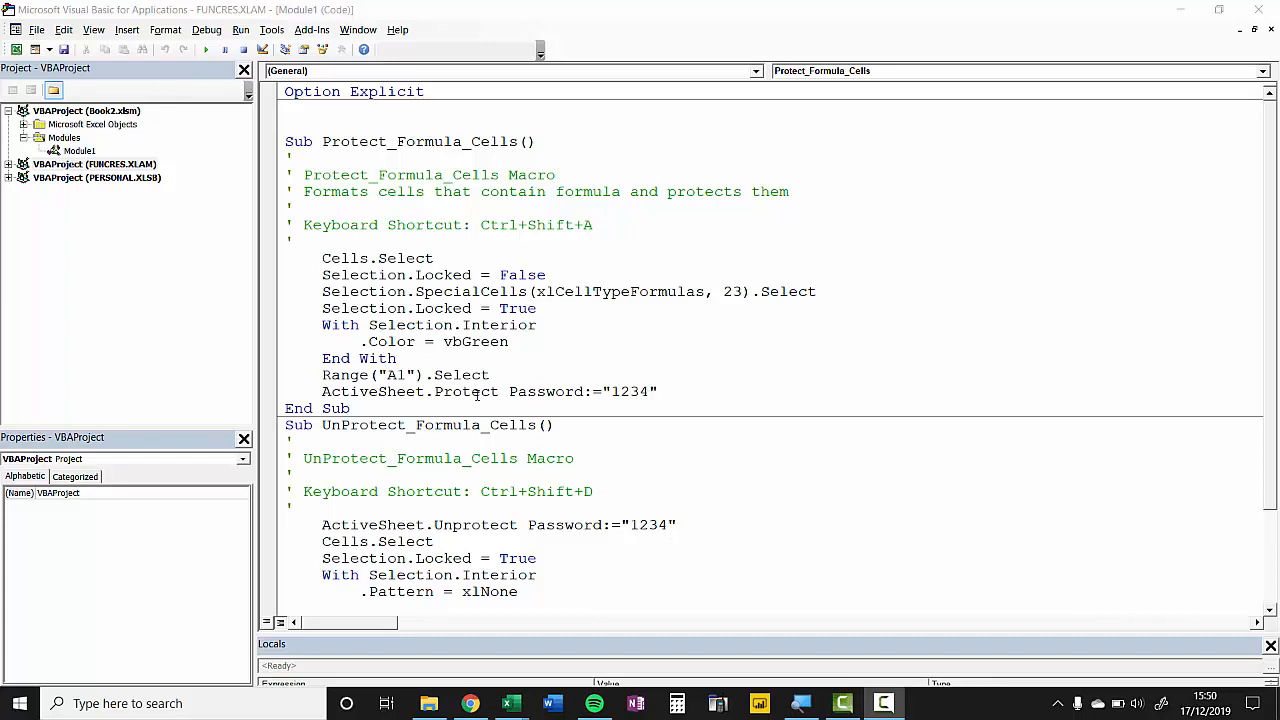
mouse_move(67, 157)
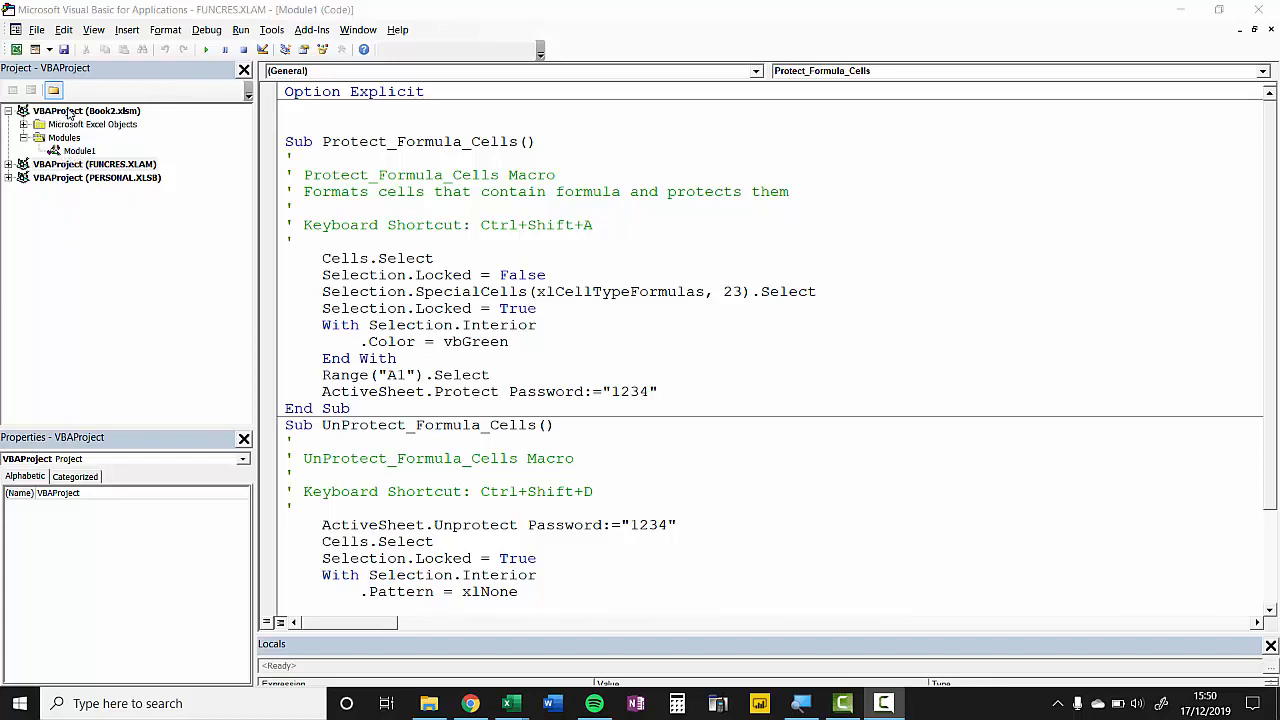
In VBAProject Properties for Book2.xlsm, turn on Lock project for viewing with a password
right_click(56, 110)
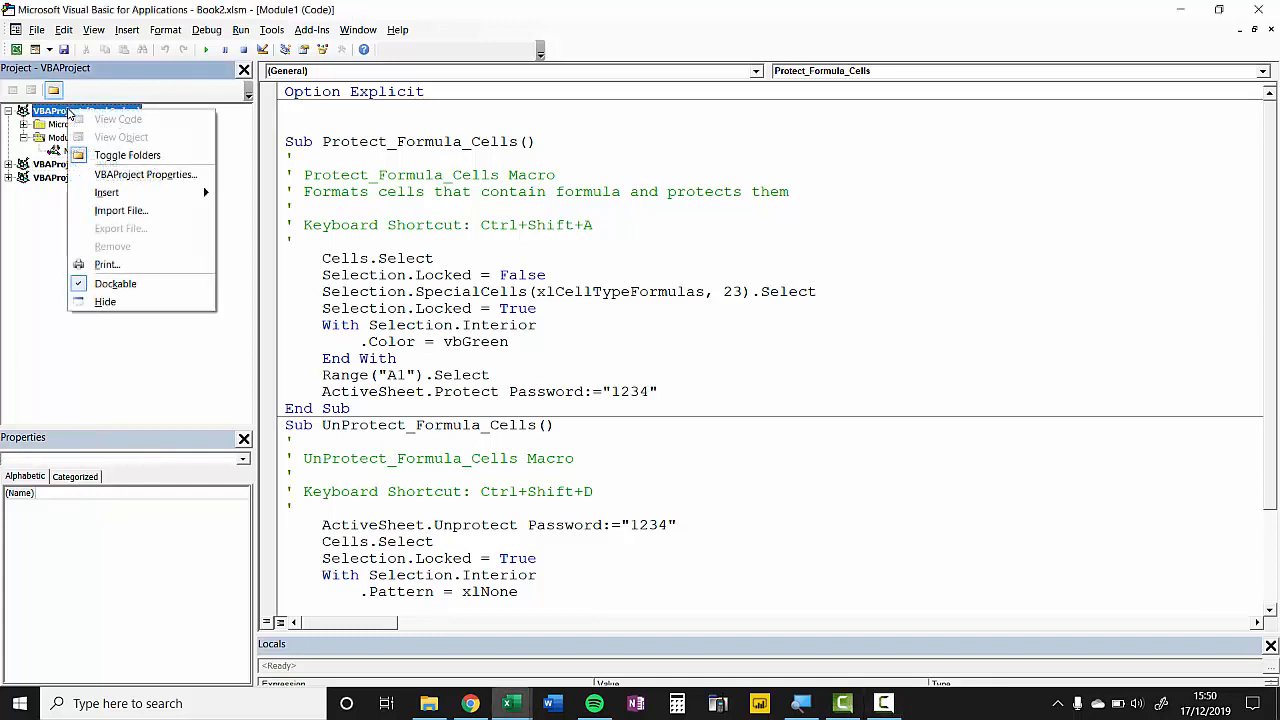
mouse_move(145, 174)
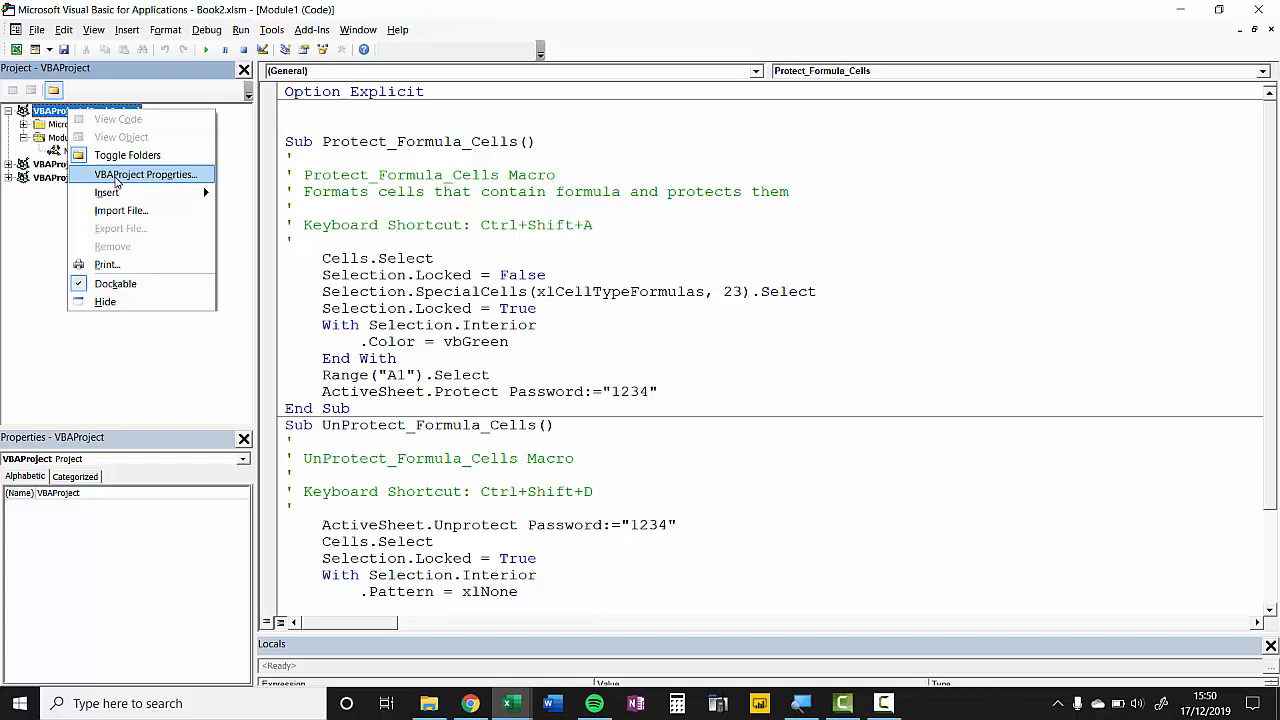
left_click(144, 174)
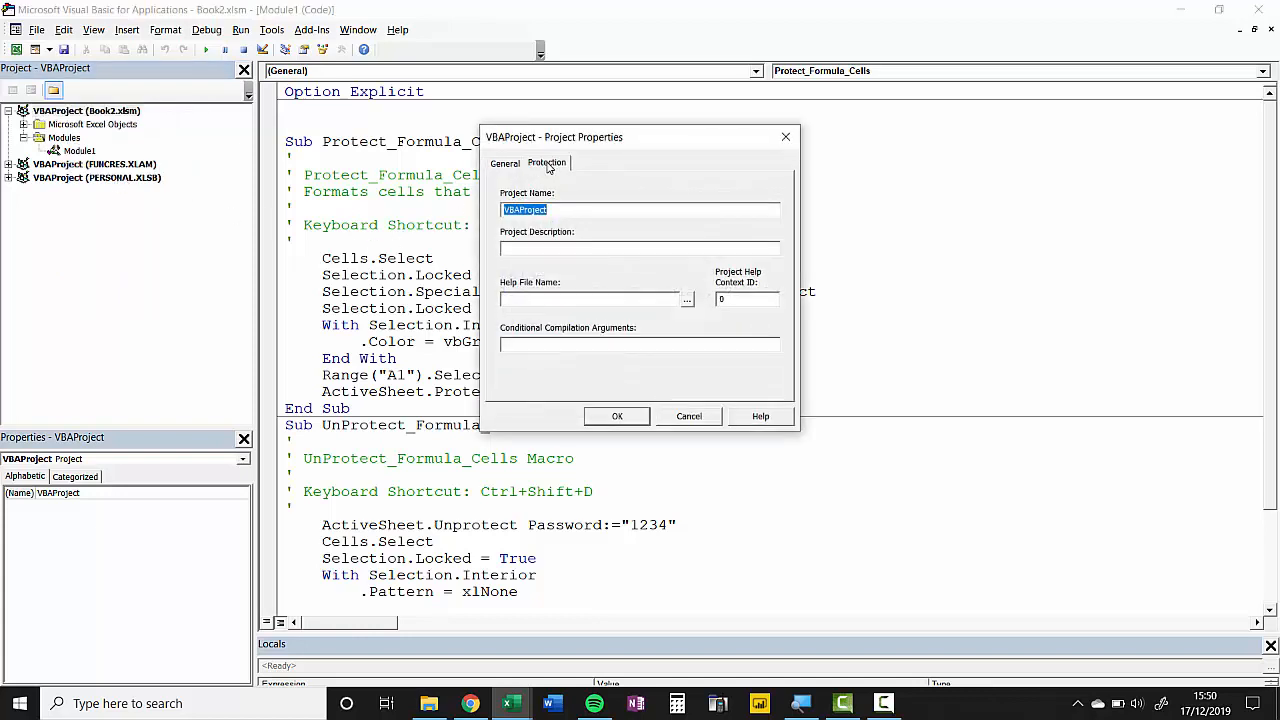
left_click(547, 163)
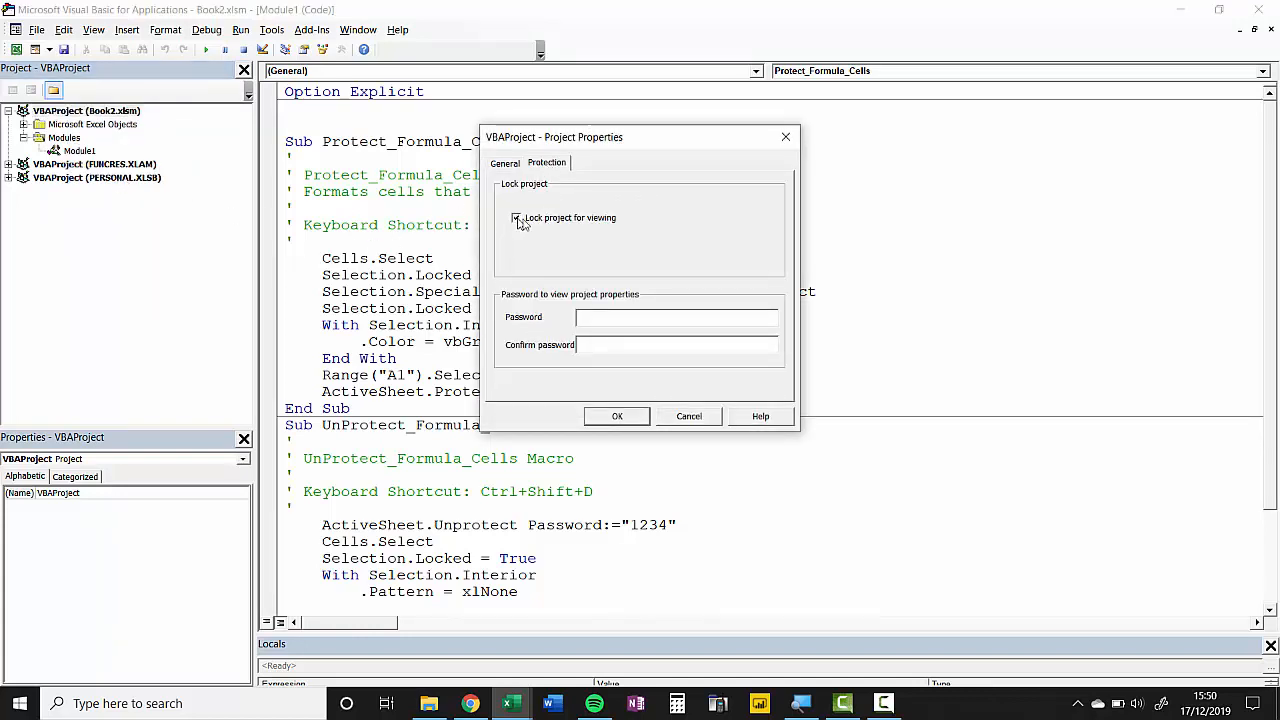
type("**")
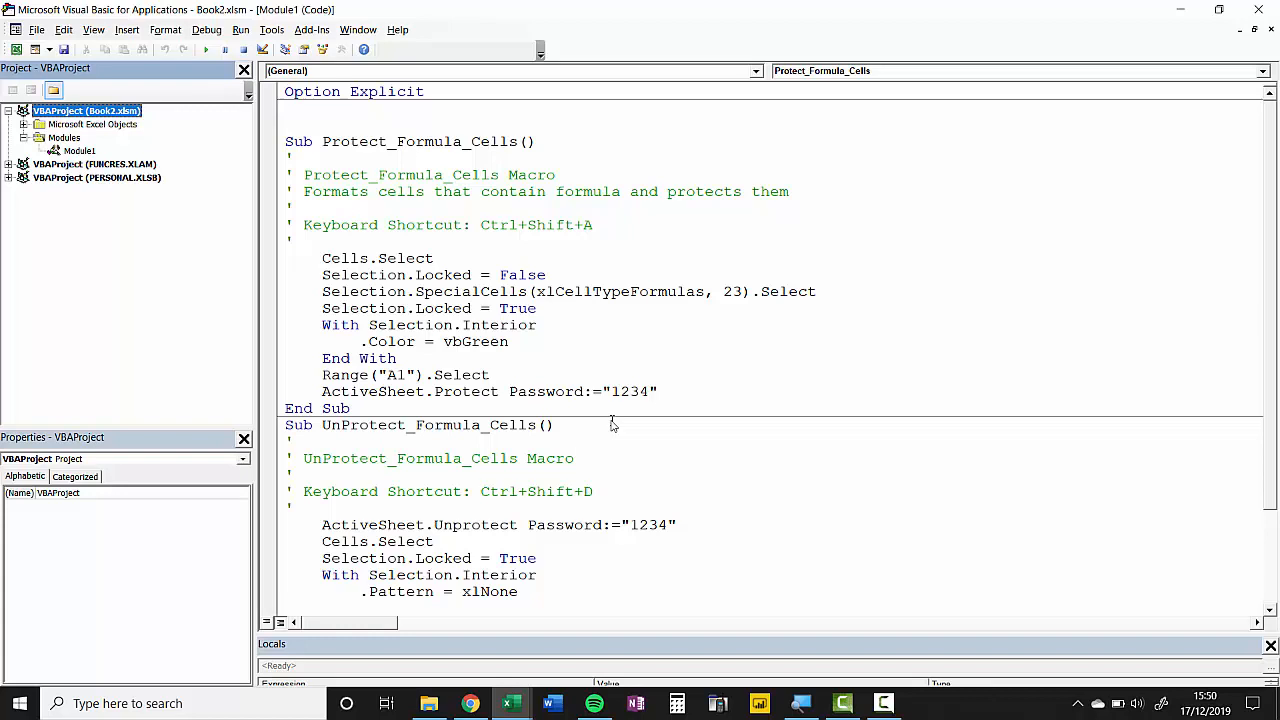
mouse_move(1252, 27)
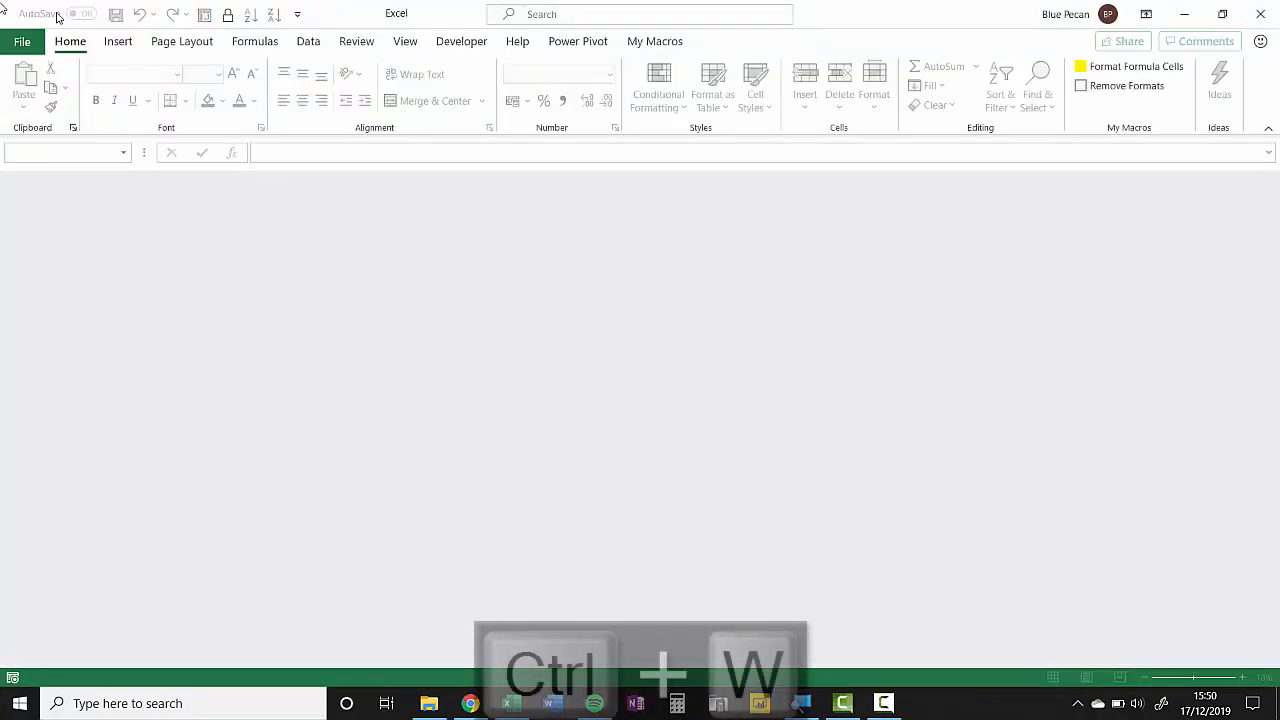
Close Book2, reopen it from recent workbooks, and relaunch the Visual Basic editor
key("ctrl+w")
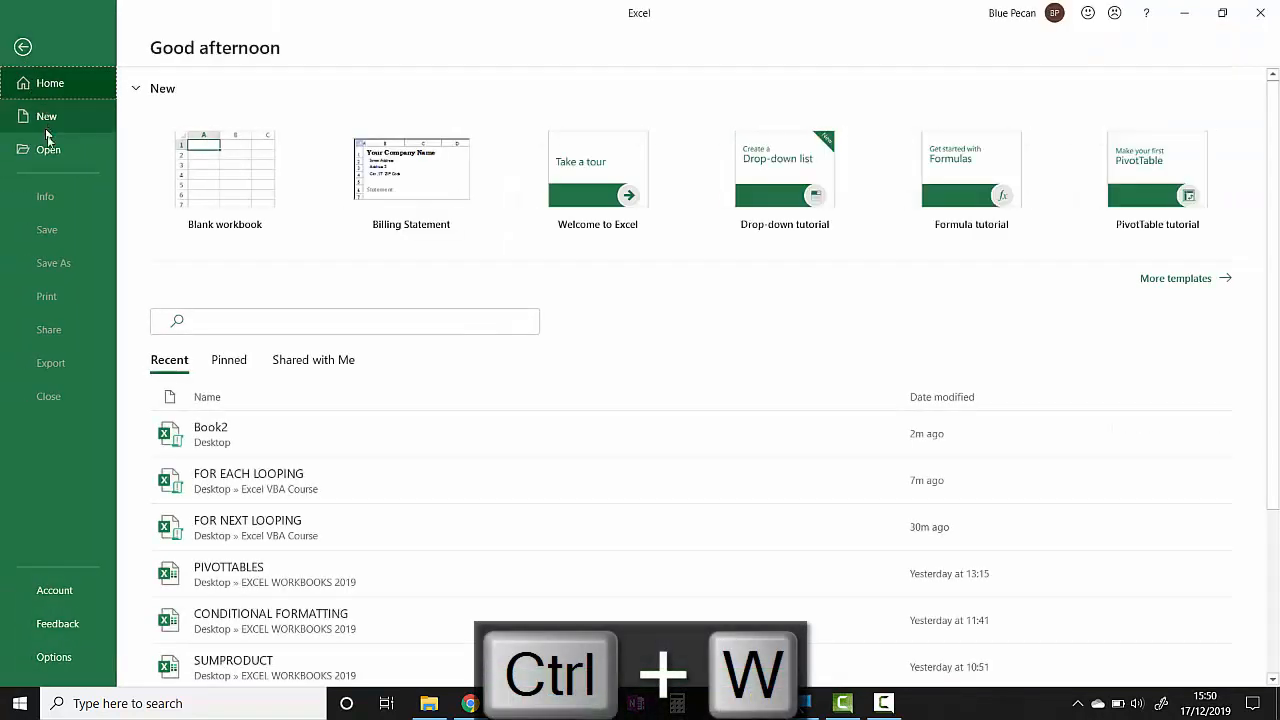
left_click(48, 149)
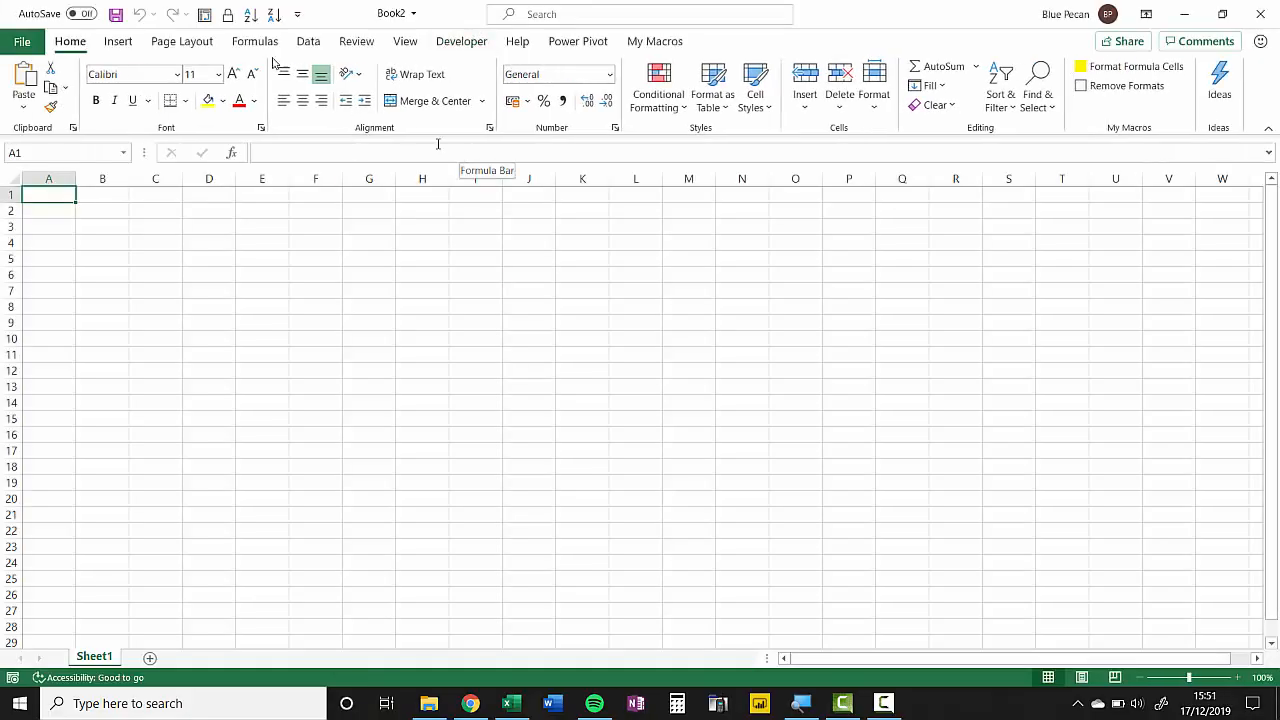
left_click(461, 41)
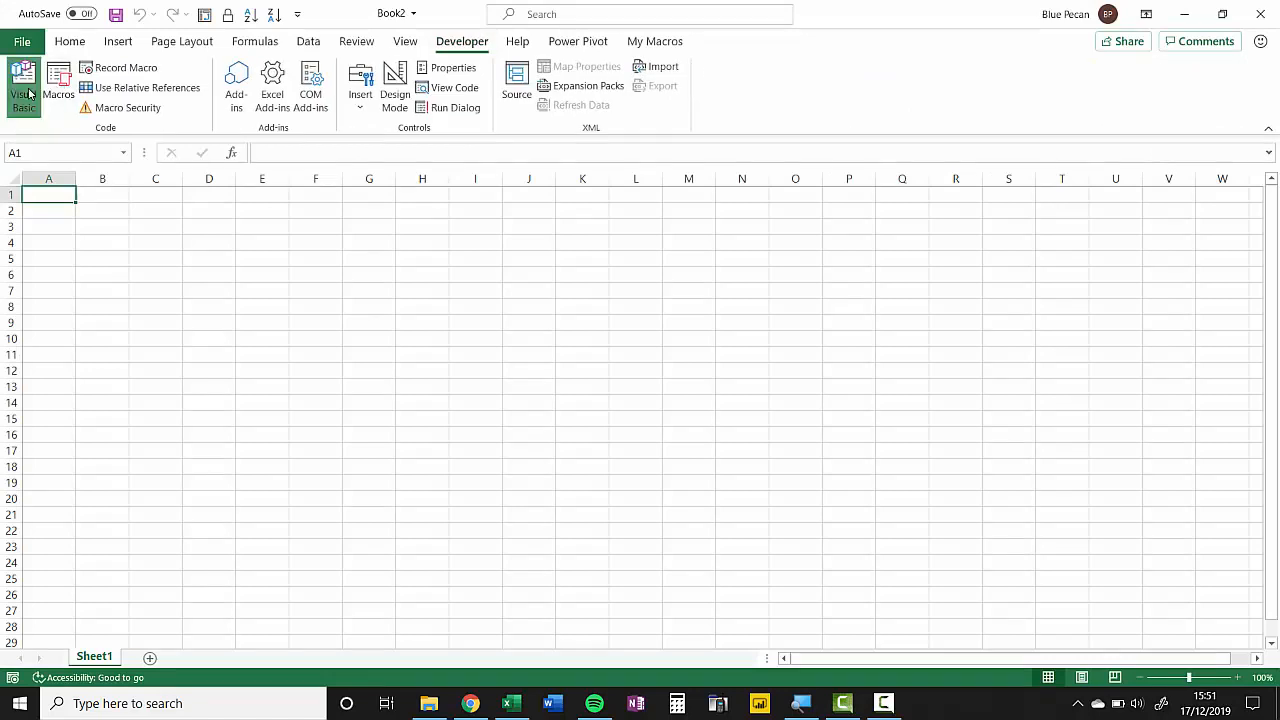
left_click(23, 85)
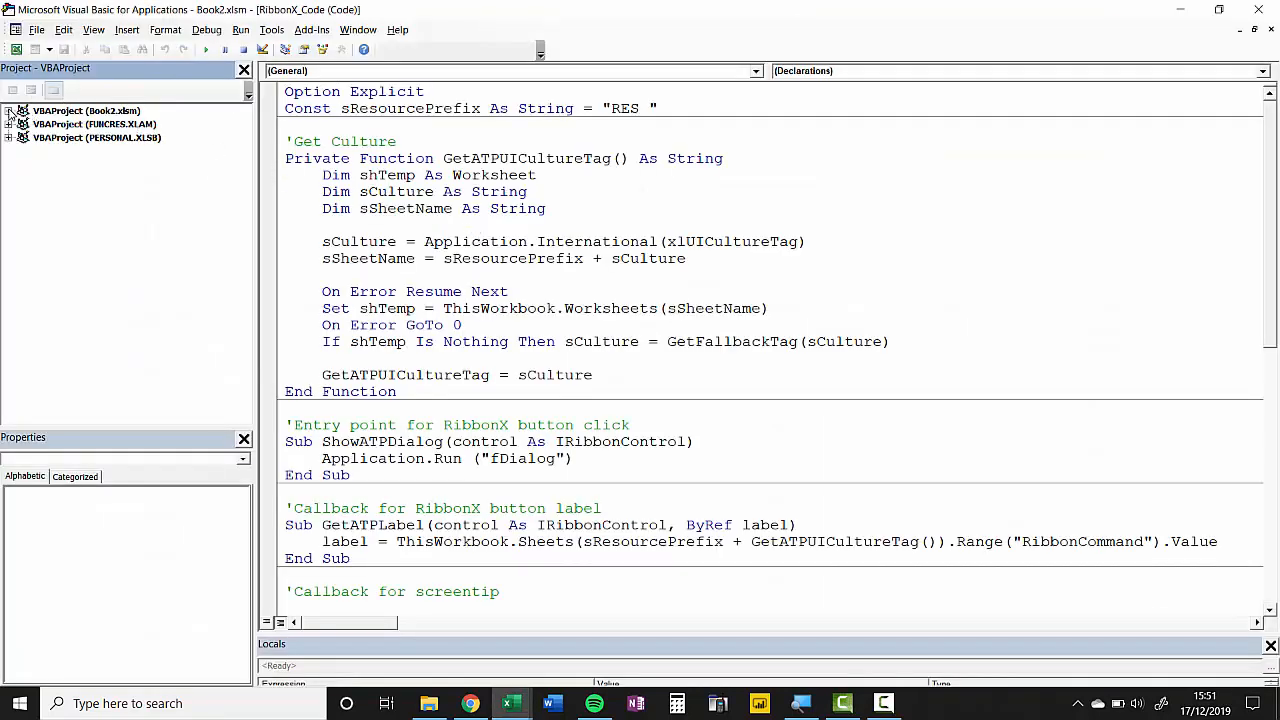